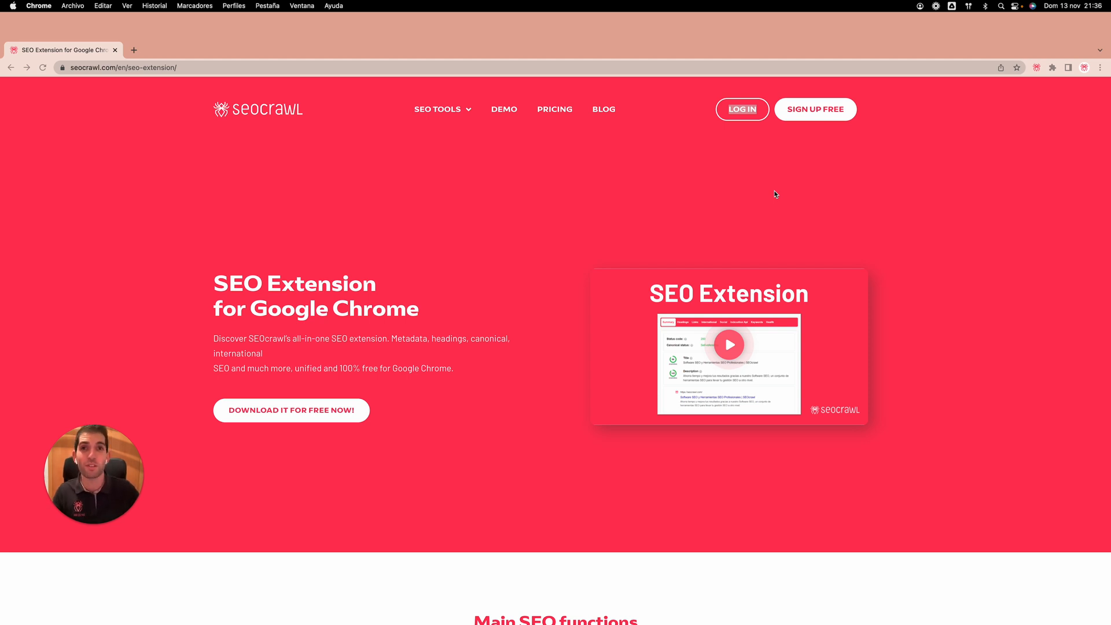
mouse_move(308, 376)
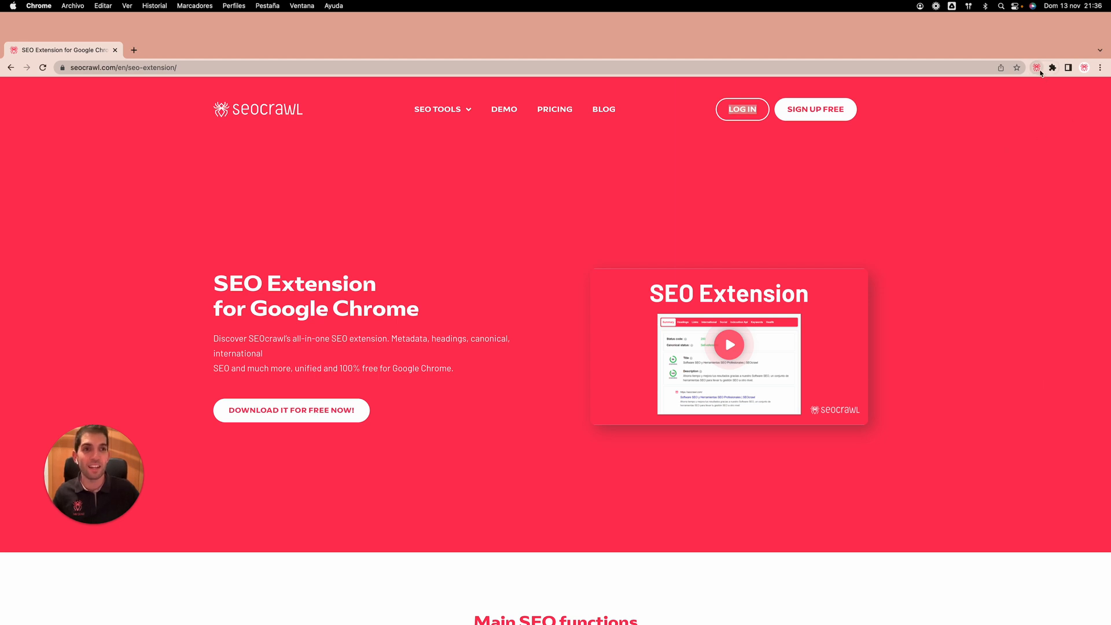
Open the SEOcrawl popup to see the 49-character title, 200-character description and snippet preview.
left_click(1035, 67)
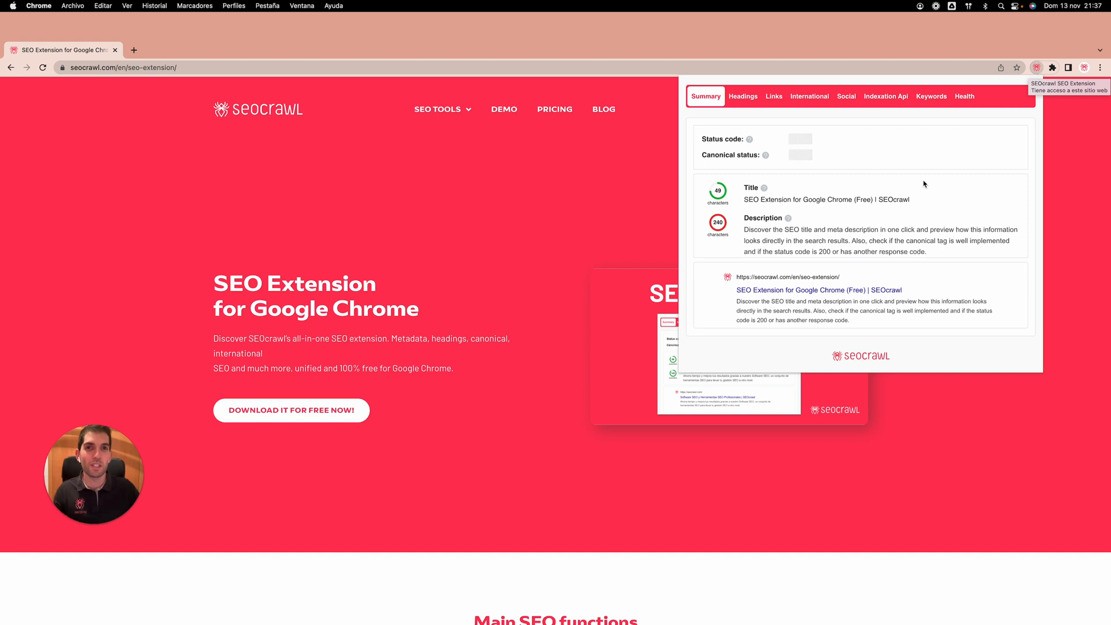
mouse_move(918, 209)
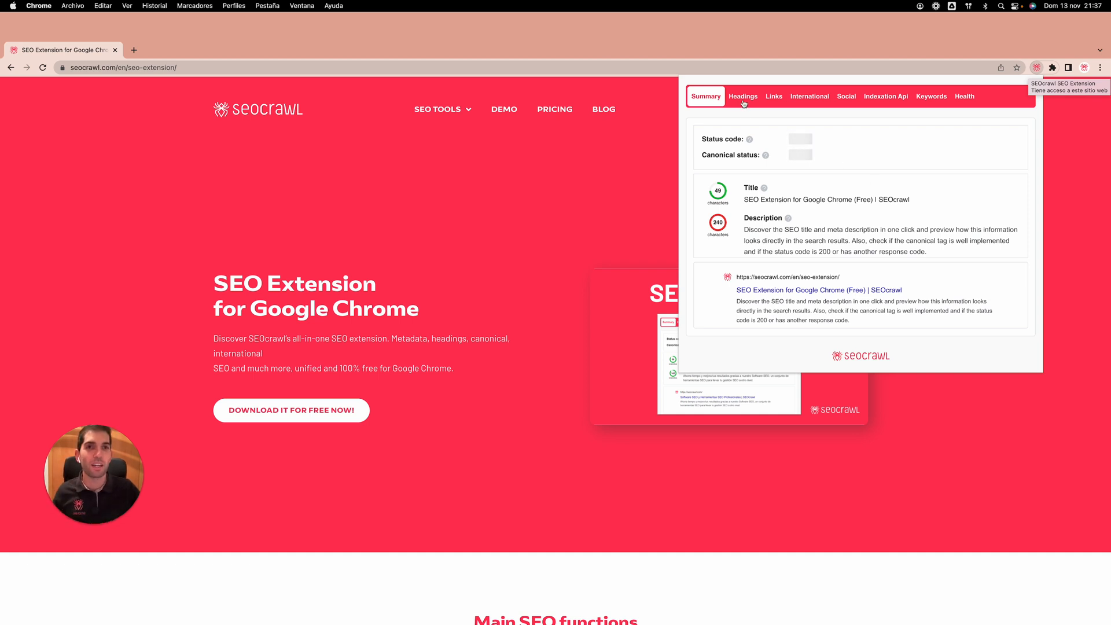
Review the Headings outline and its three heading issues, then switch to the Links report.
left_click(742, 96)
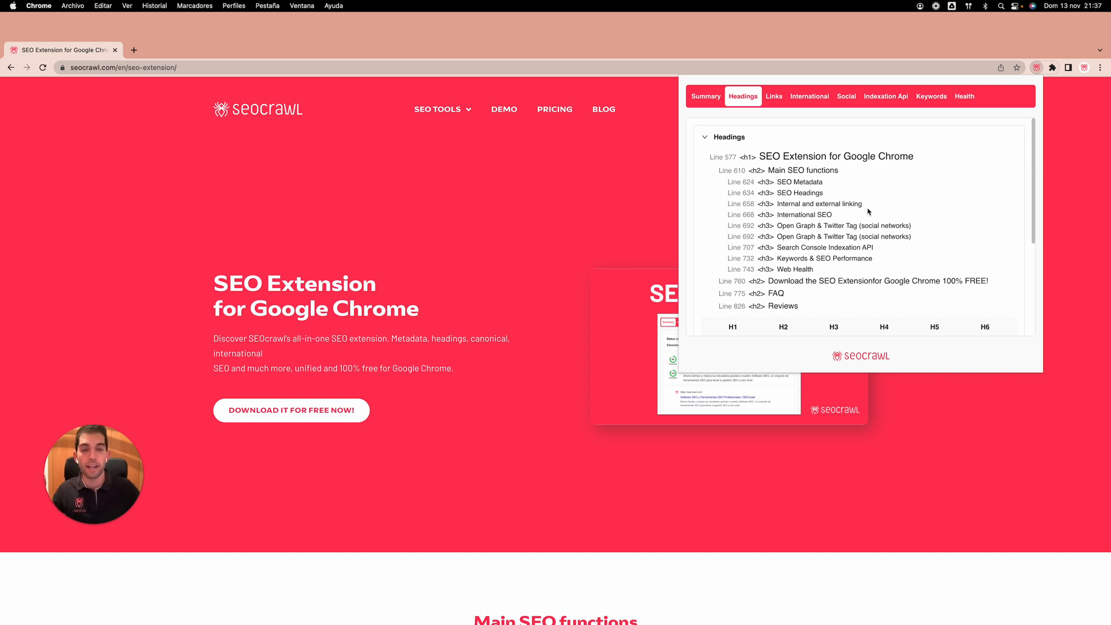
scroll("down", 3)
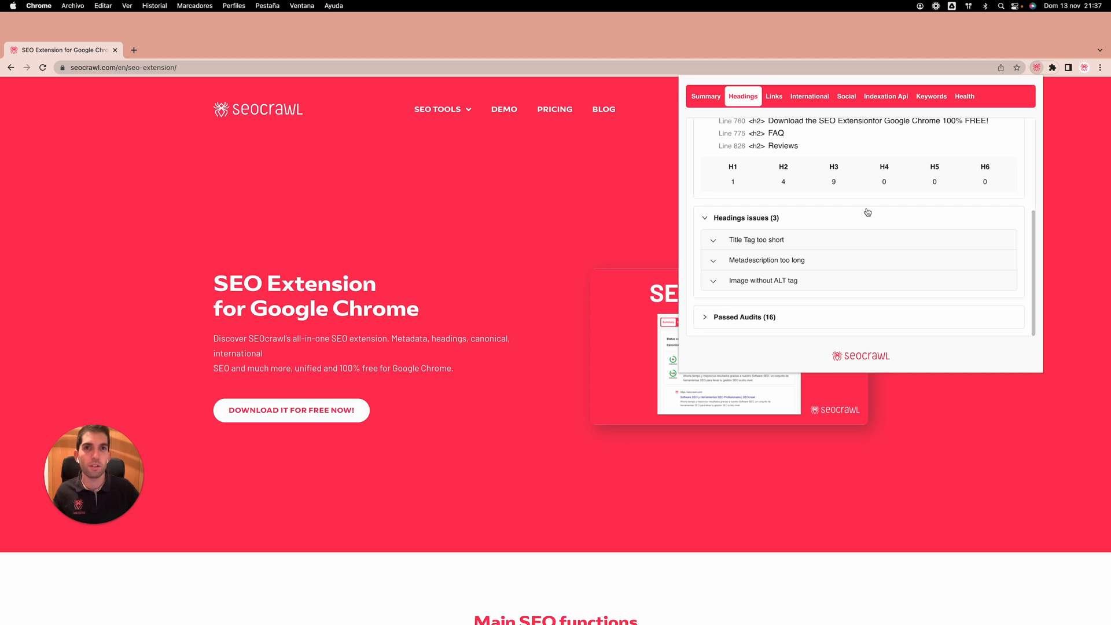
scroll("up", 3)
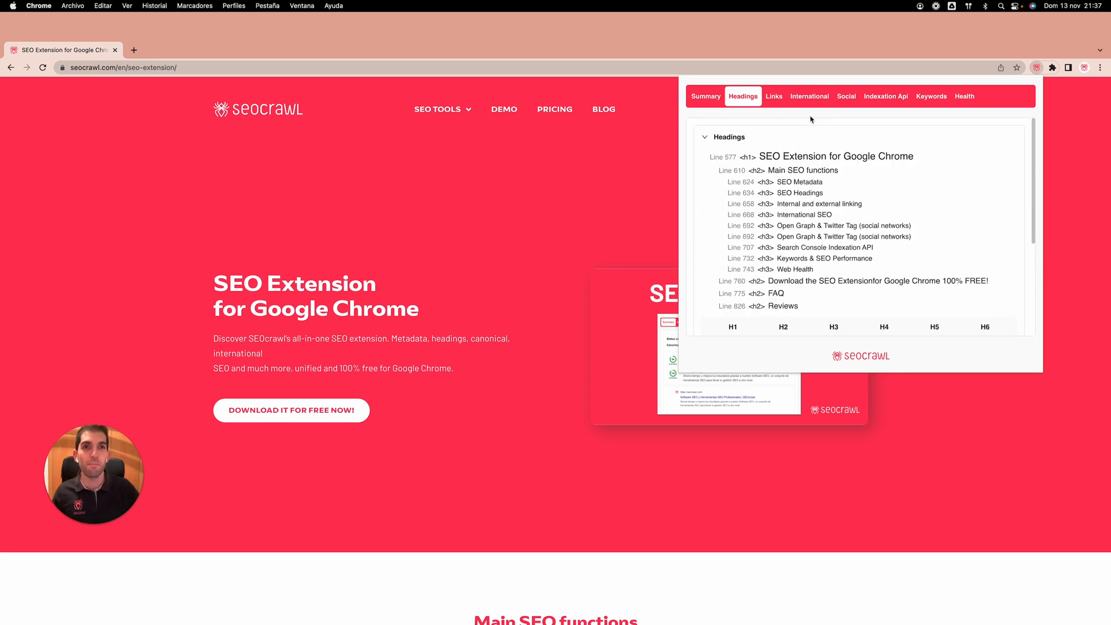
left_click(772, 95)
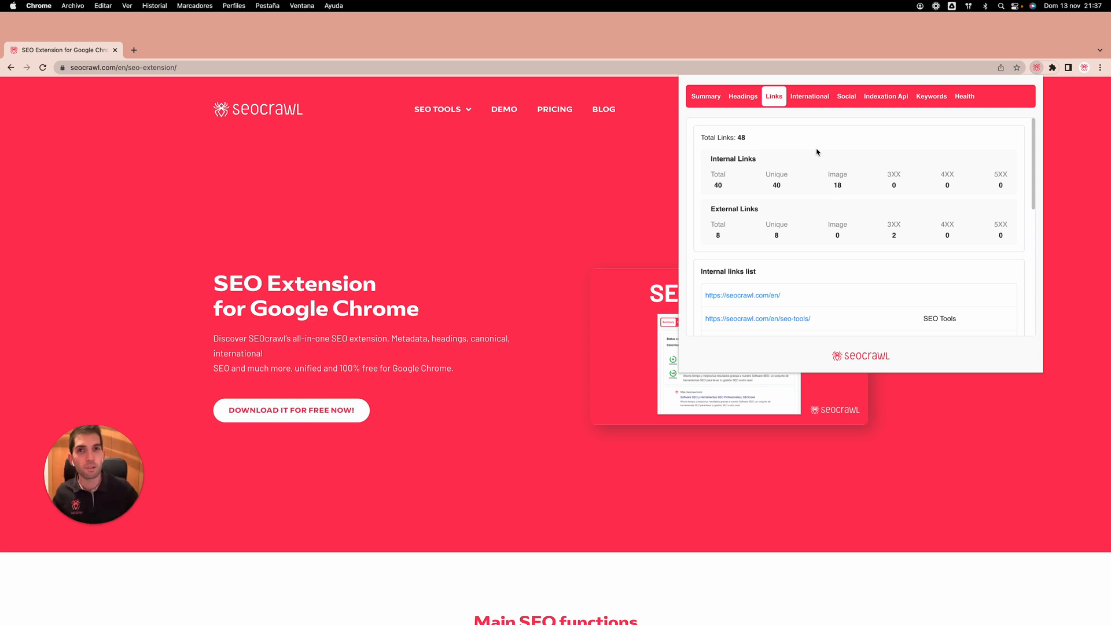
mouse_move(810, 96)
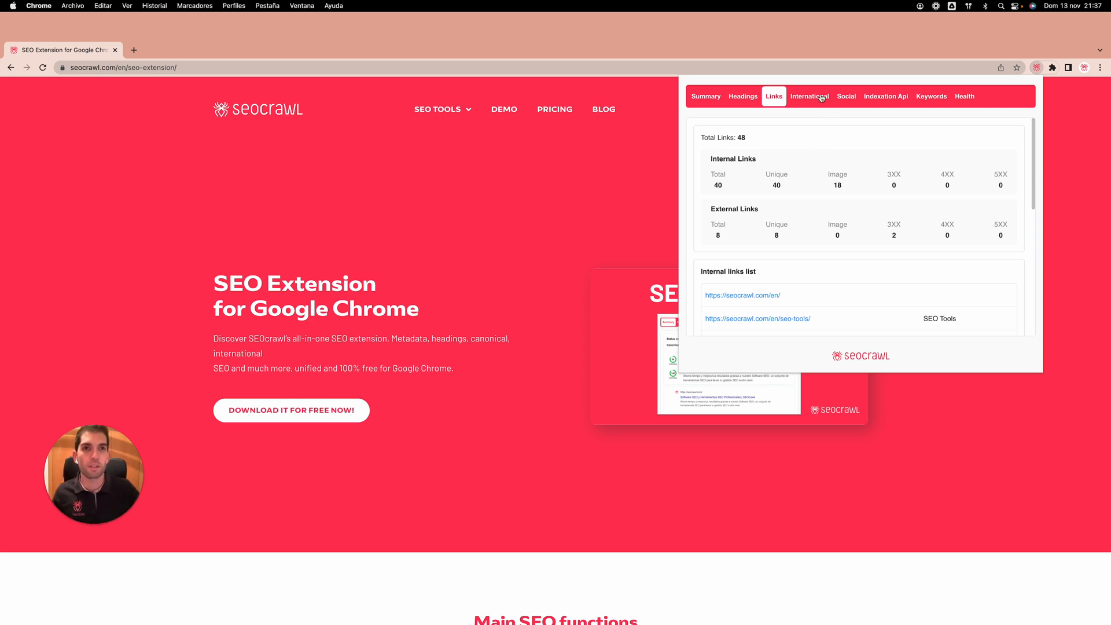
Check the International tab's 3 valid hreflang alternates, then view the Social previews.
left_click(808, 97)
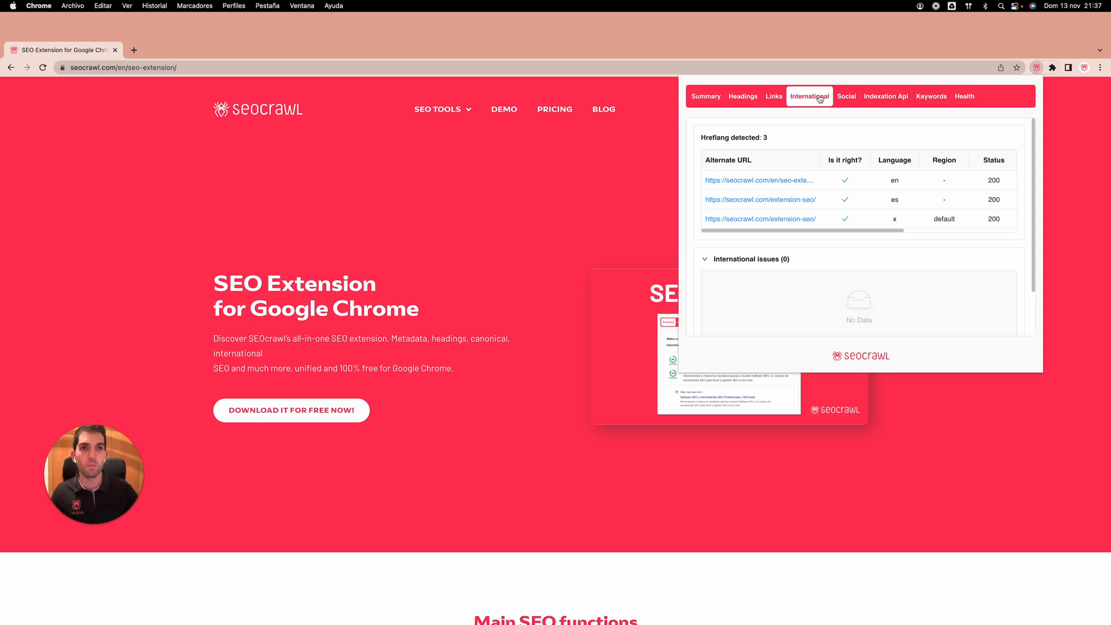
left_click(845, 96)
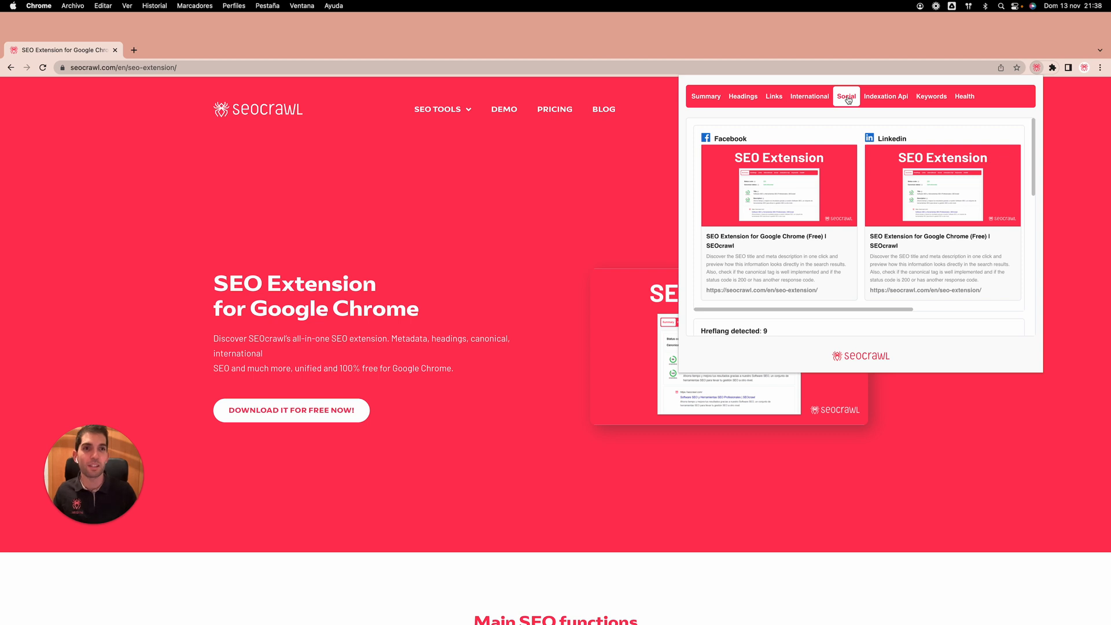
mouse_move(898, 107)
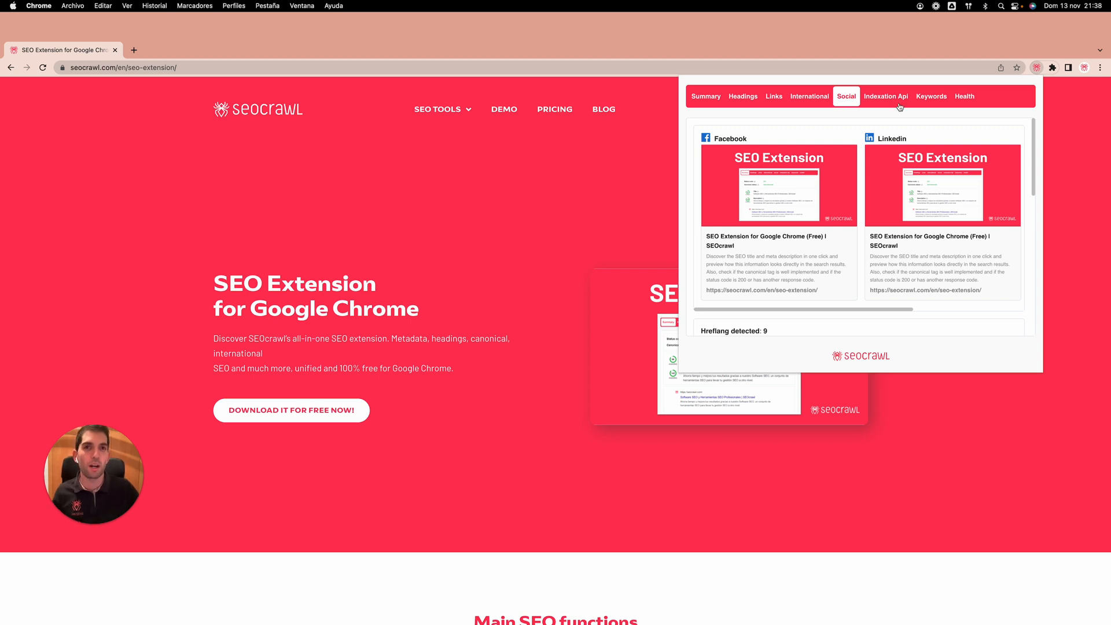
Check indexation (status 200, robots.txt allowed), then view the sample Keywords table.
left_click(884, 96)
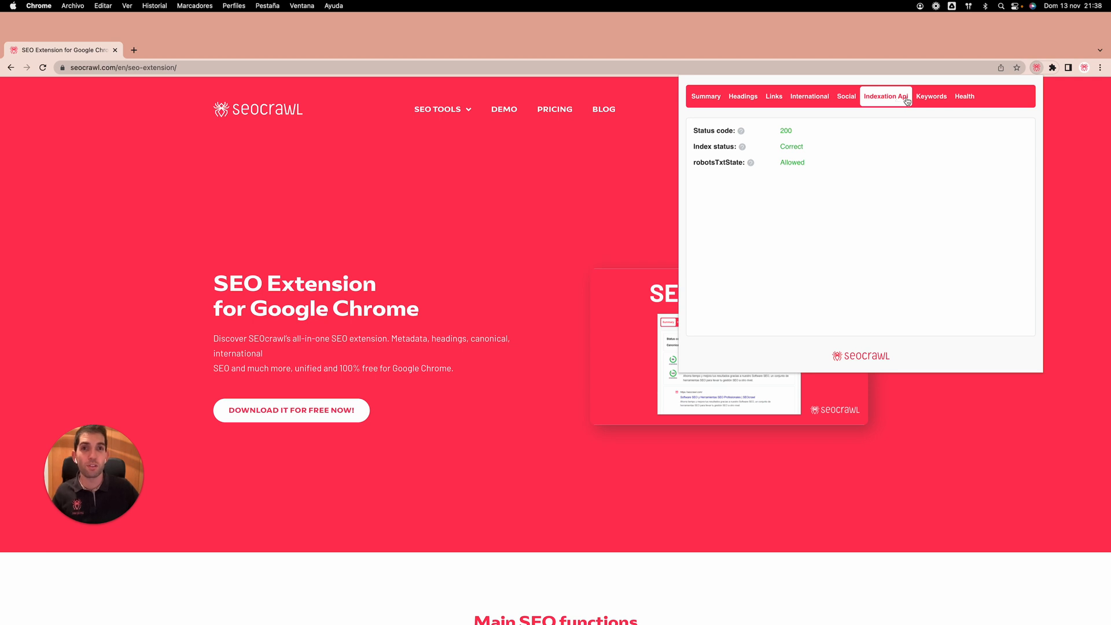
left_click(931, 96)
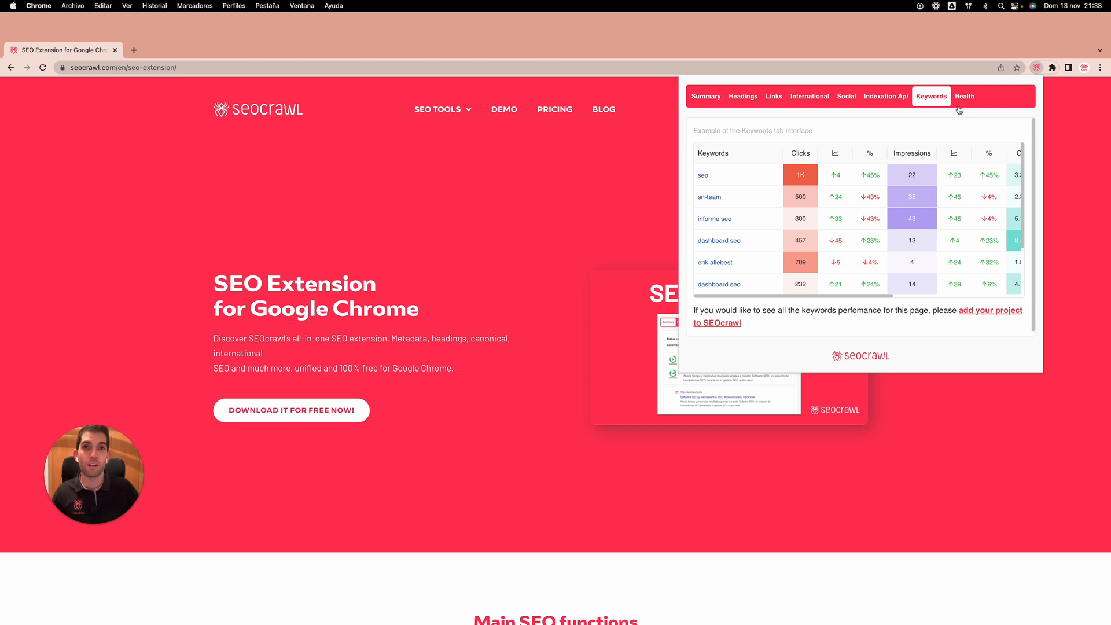
Show the Health audit with 1 top error, 4 warnings and 25 passed audits.
left_click(963, 95)
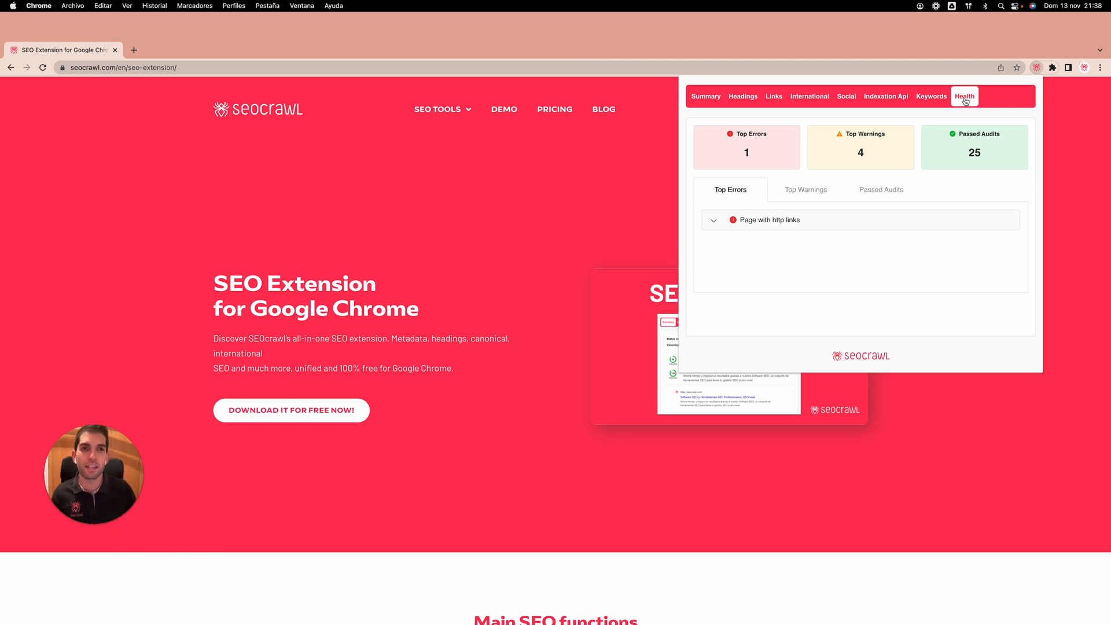
mouse_move(714, 108)
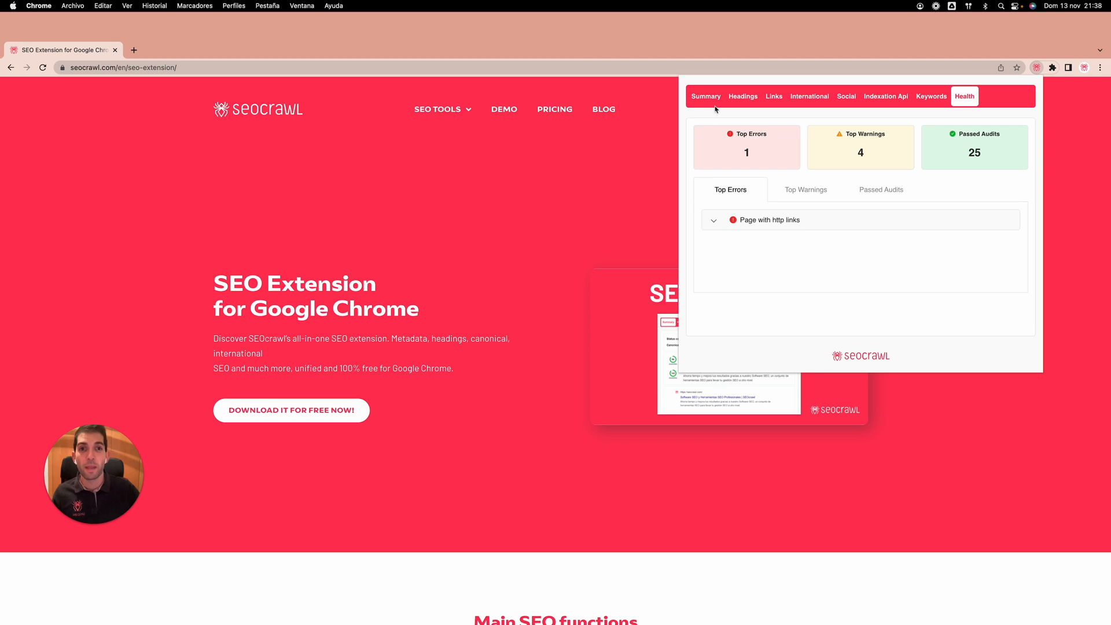
Return to the Summary tab showing status 200 and a self-referential canonical.
left_click(704, 95)
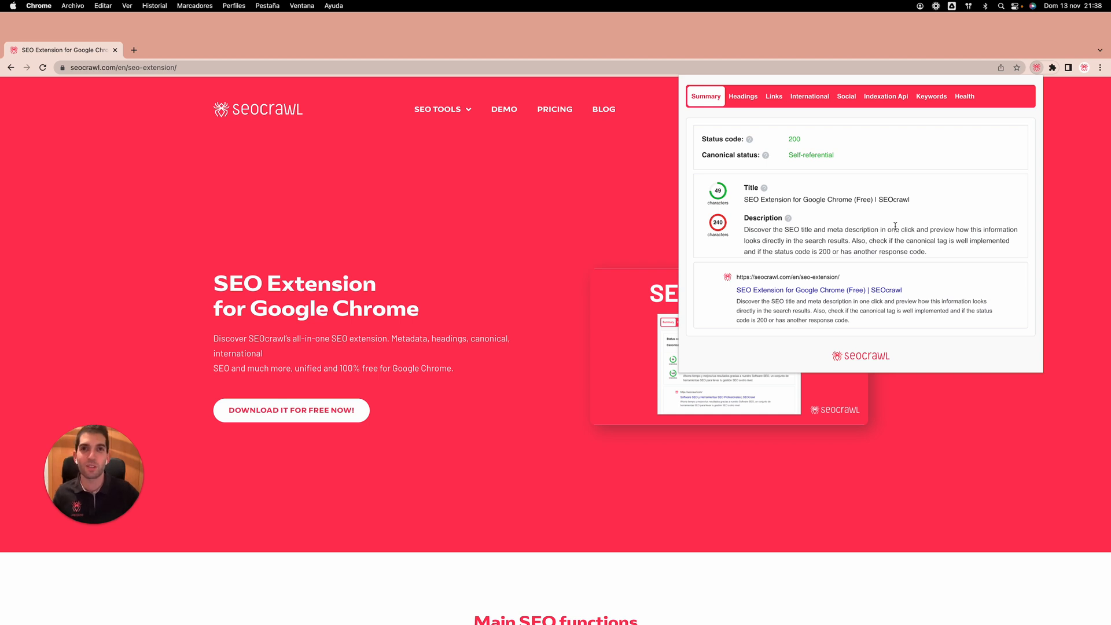
mouse_move(1010, 76)
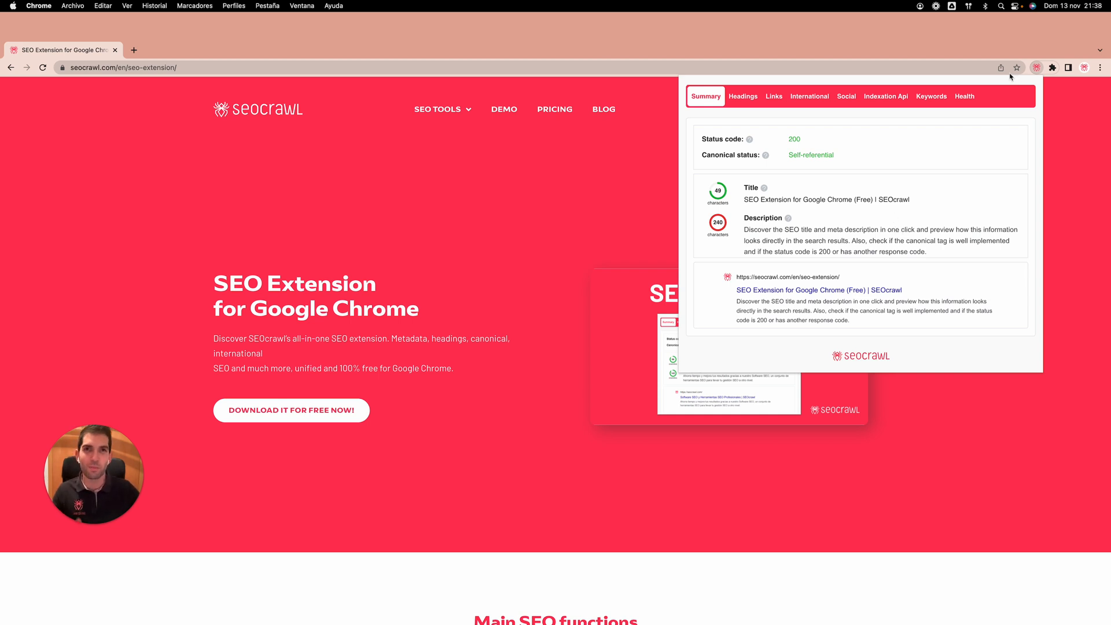